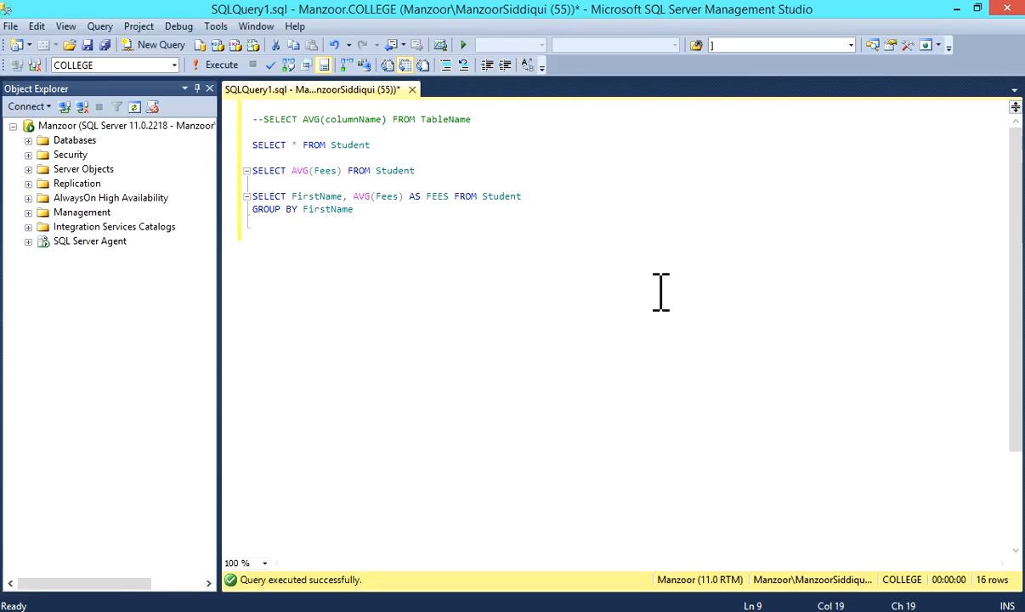
Run SELECT * FROM Student and highlight the Fees column of the 16 returned rows.
click(465, 119)
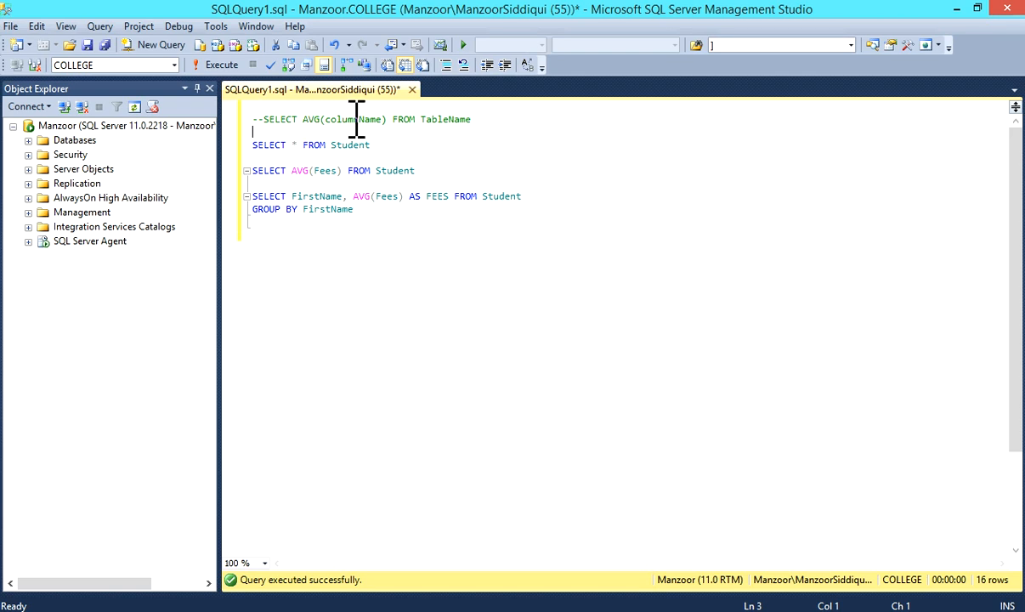
click(474, 119)
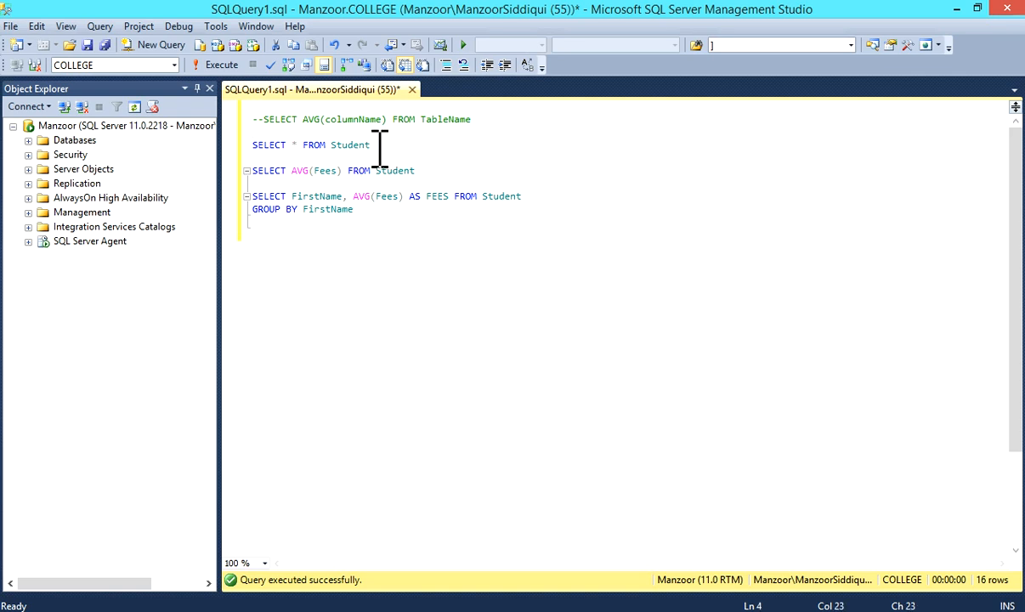
double_click(293, 144)
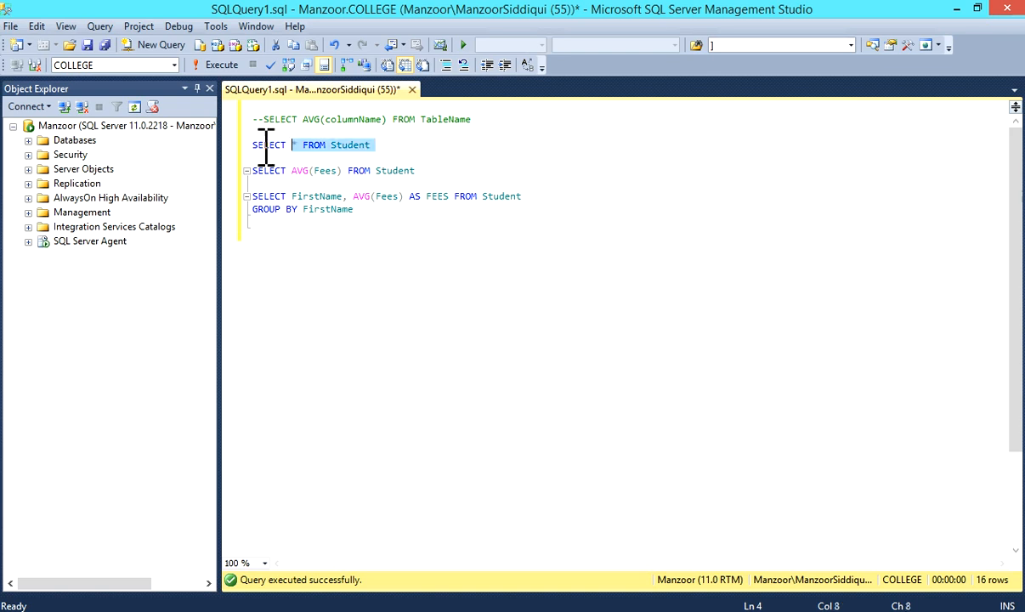
click(221, 64)
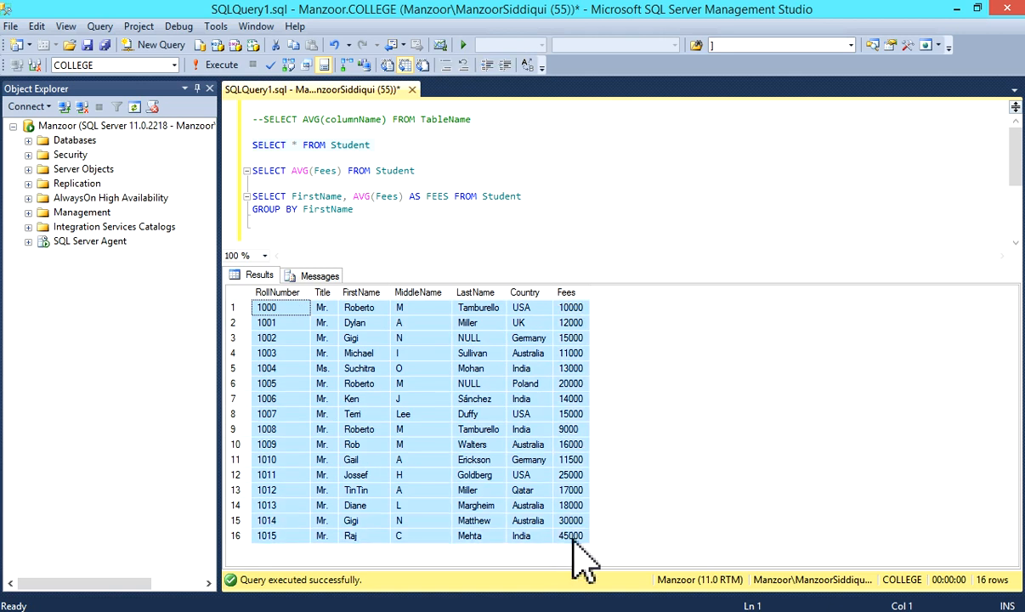
mouse_move(573, 340)
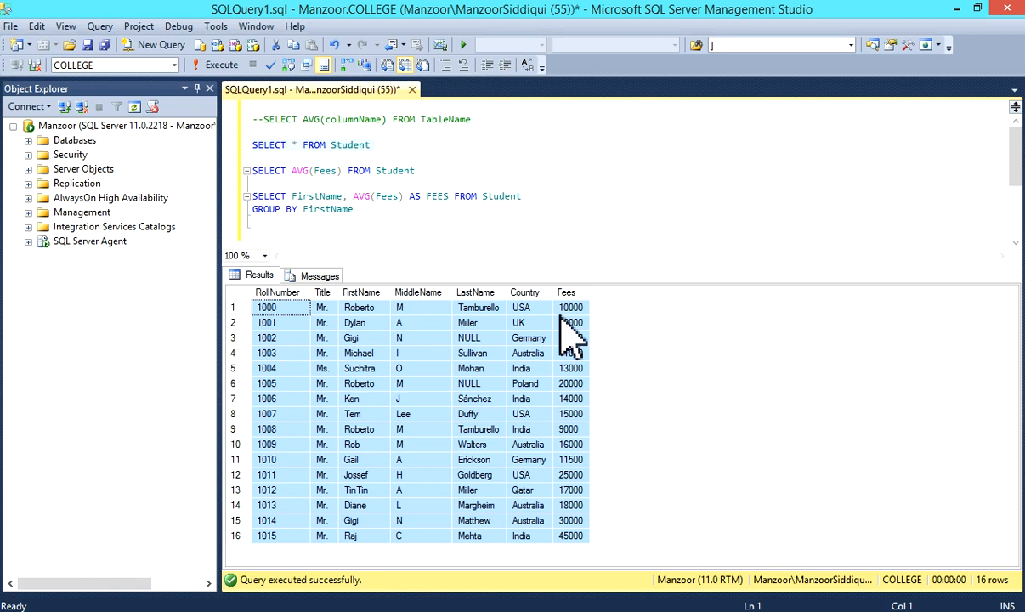
click(565, 292)
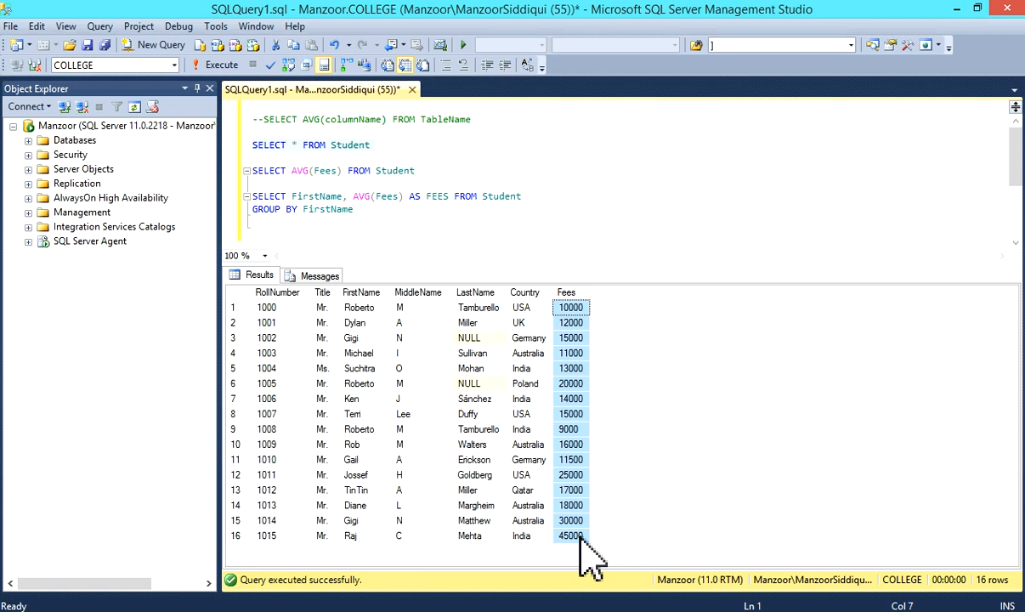
mouse_move(474, 265)
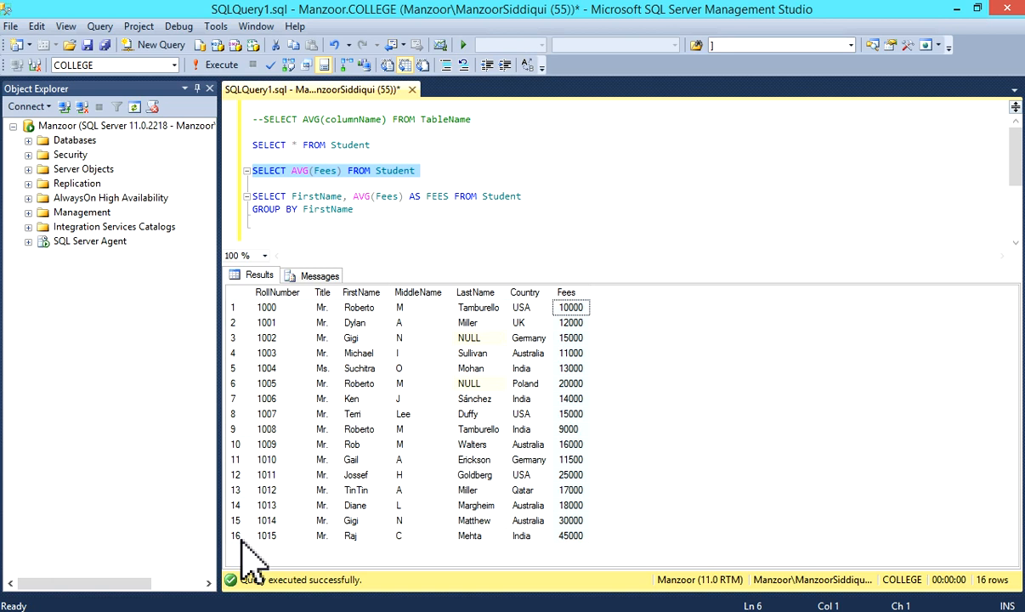
mouse_move(540, 501)
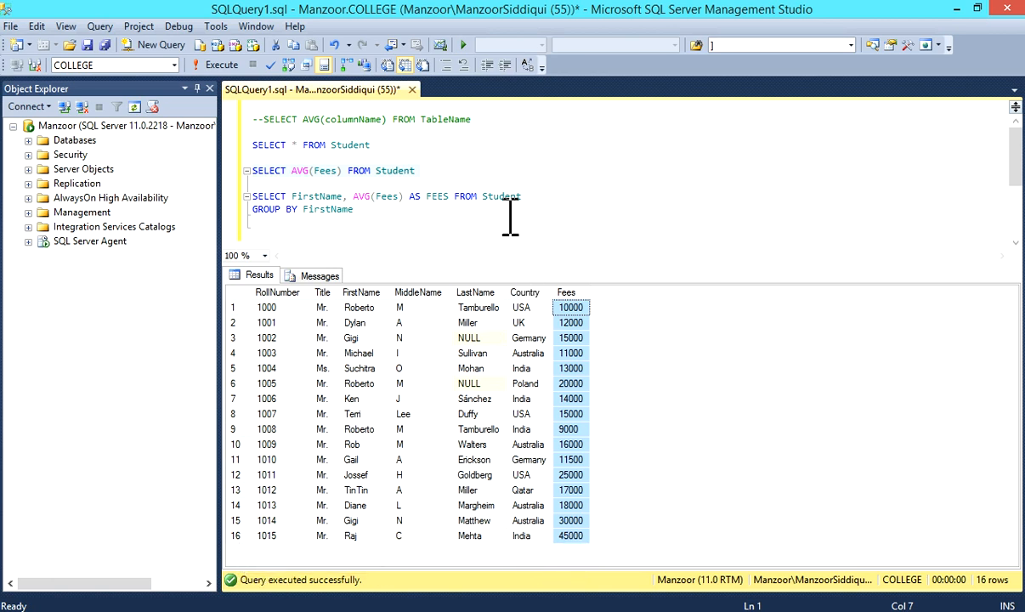
mouse_move(465, 211)
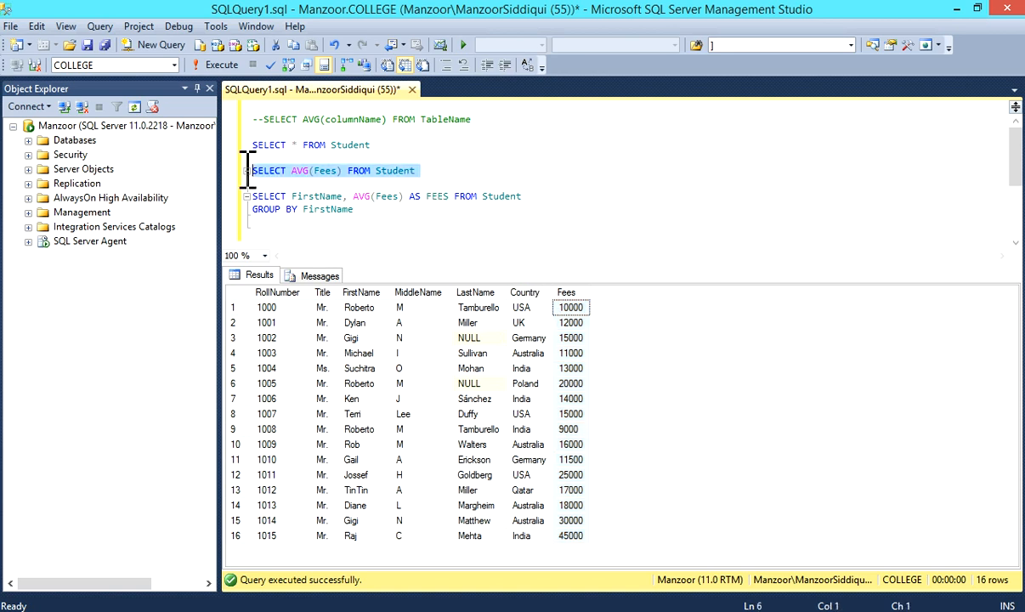
click(221, 64)
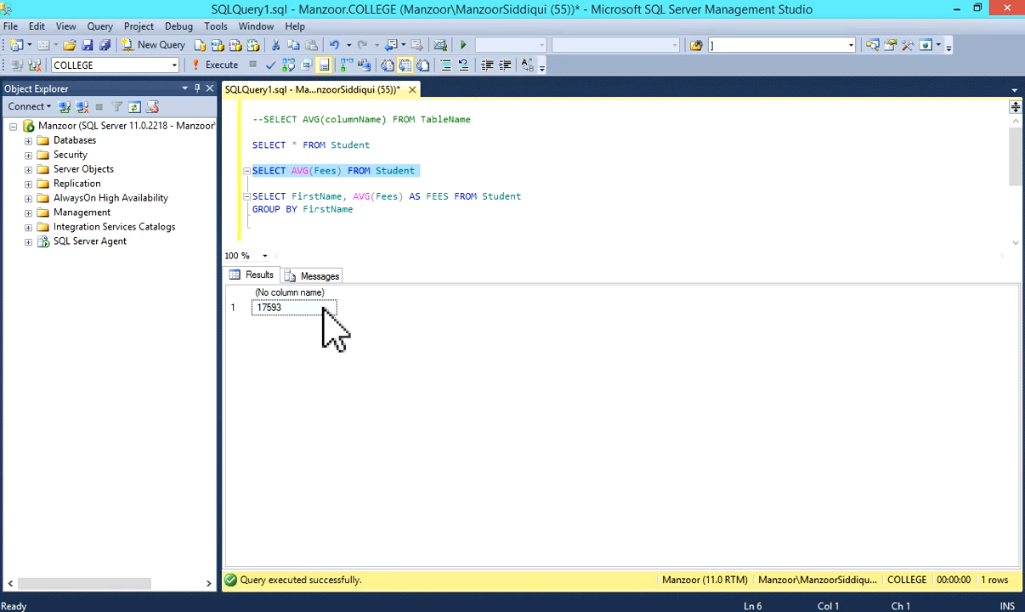
mouse_move(302, 340)
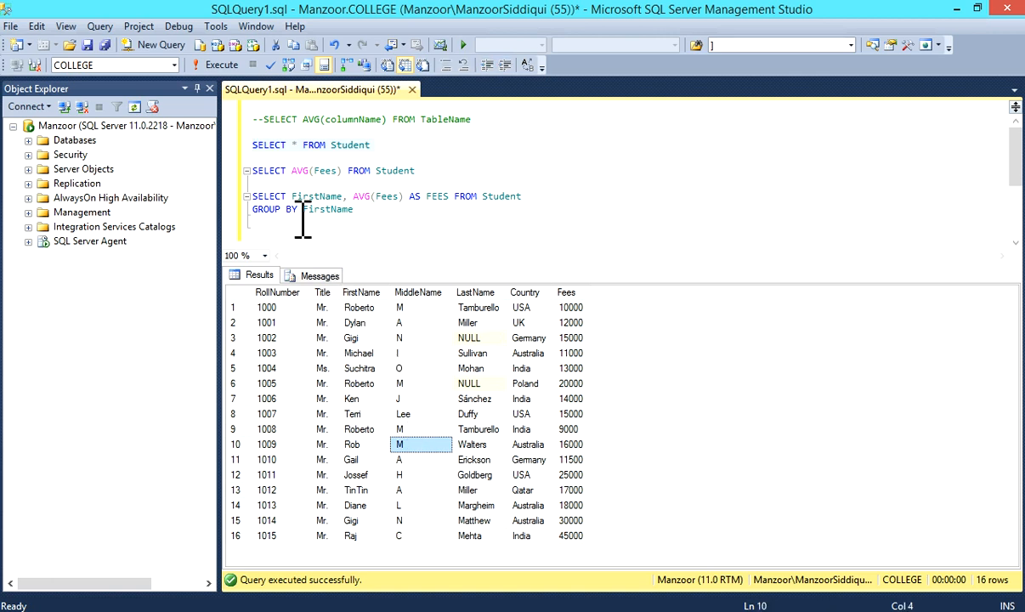
Point out the repeated Roberto and Gigi rows, then select the AVG(Fees) AS FEES GROUP BY FirstName query.
double_click(327, 209)
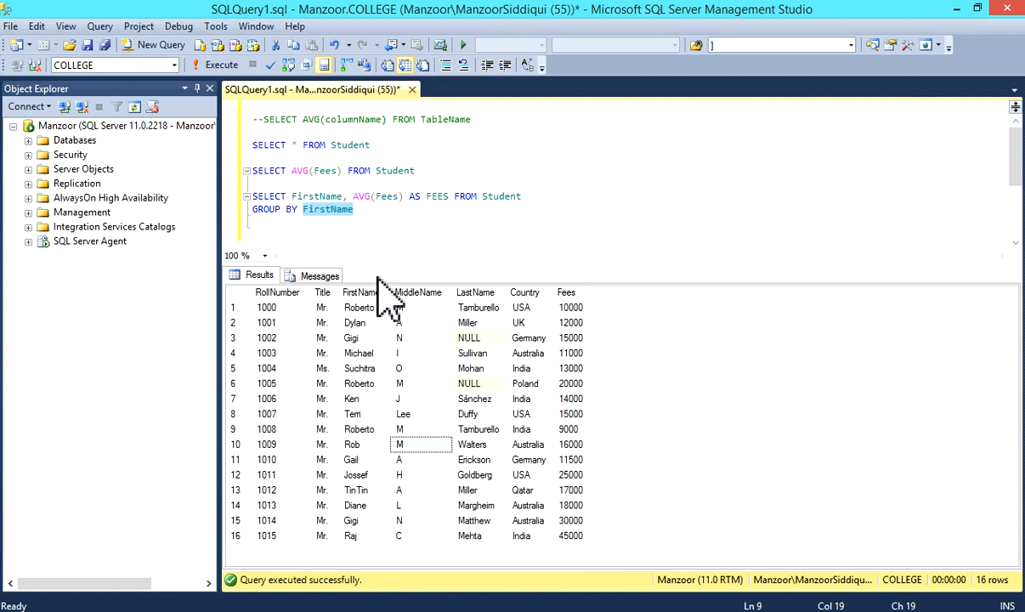
click(358, 305)
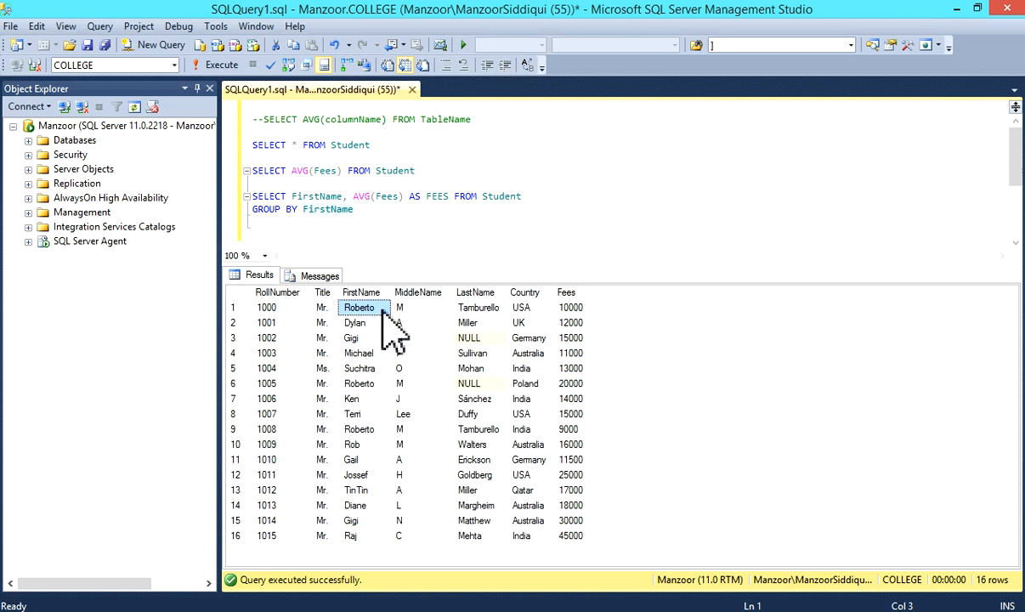
mouse_move(381, 409)
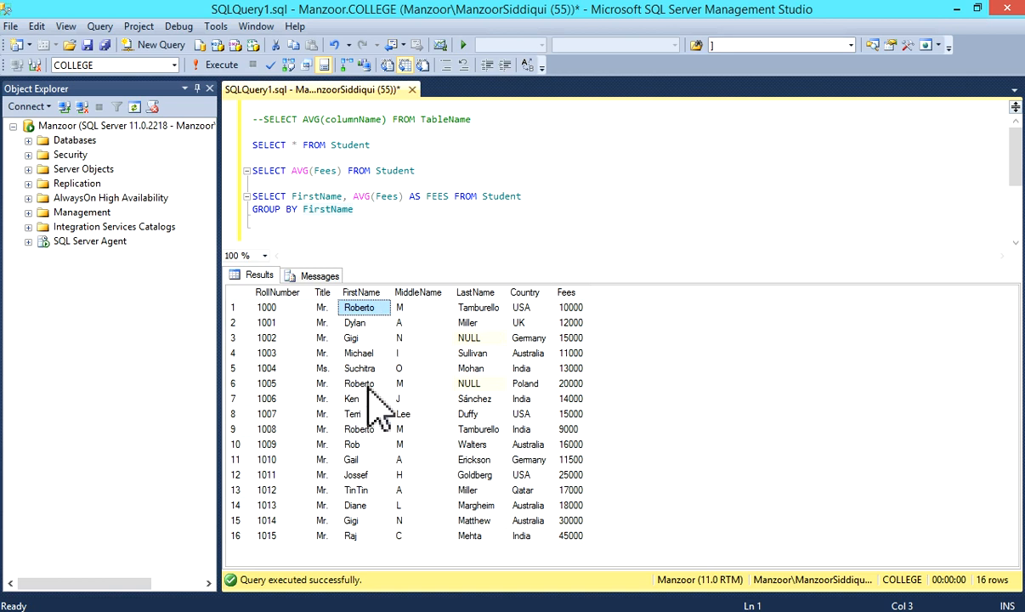
click(359, 384)
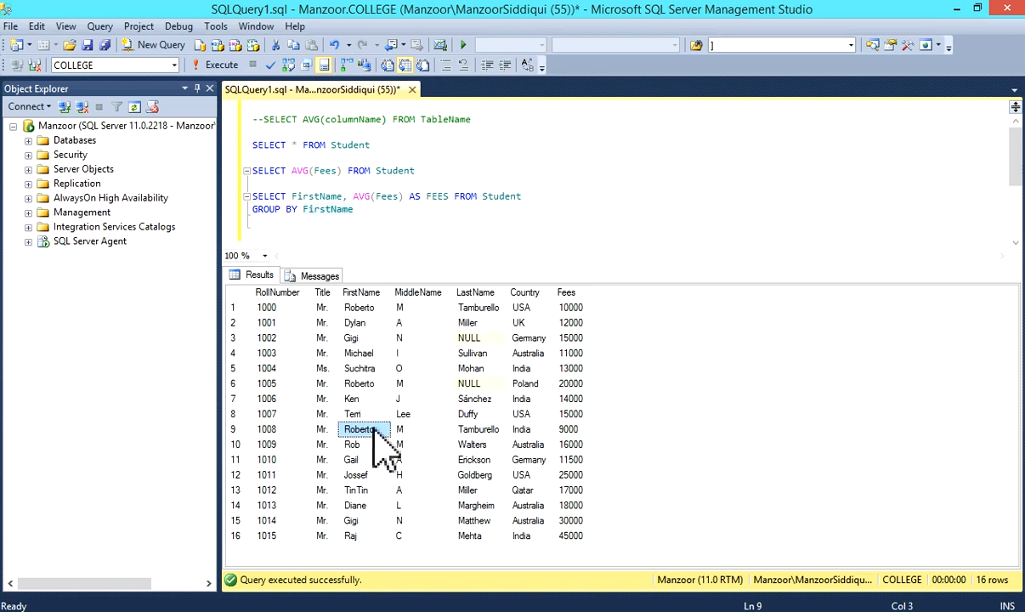
mouse_move(381, 331)
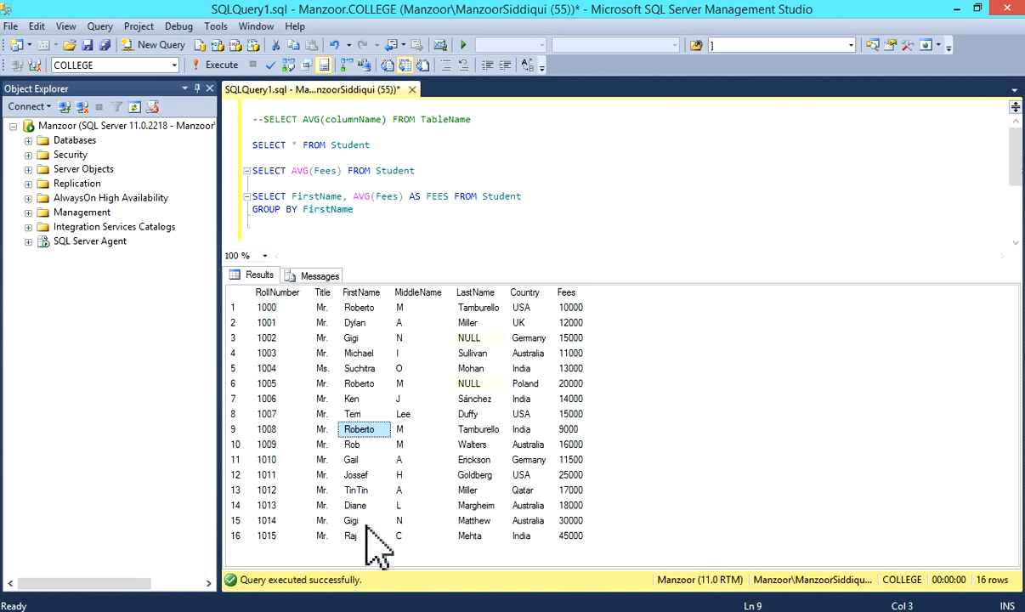
click(358, 520)
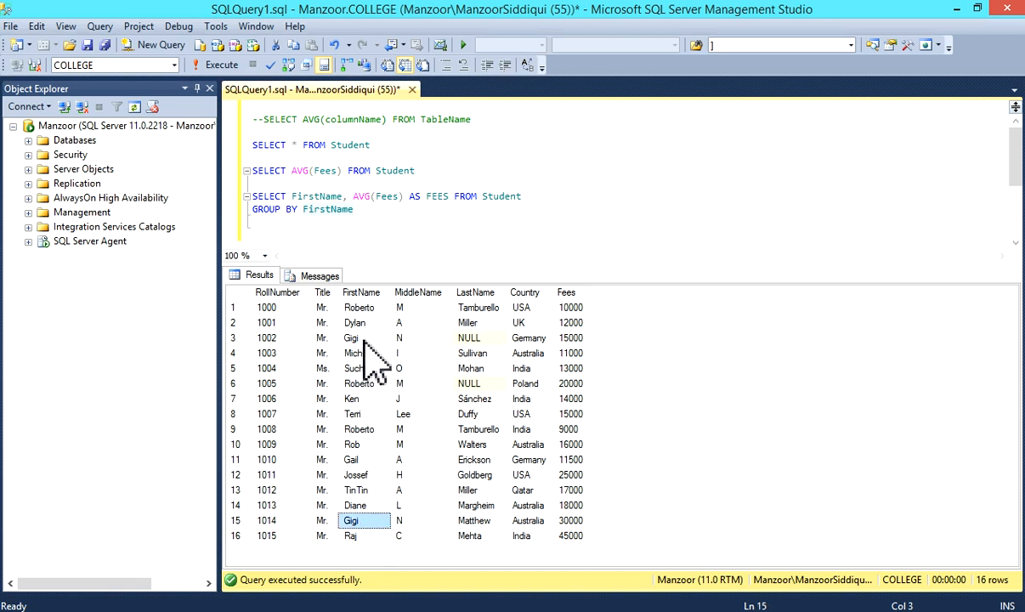
click(364, 336)
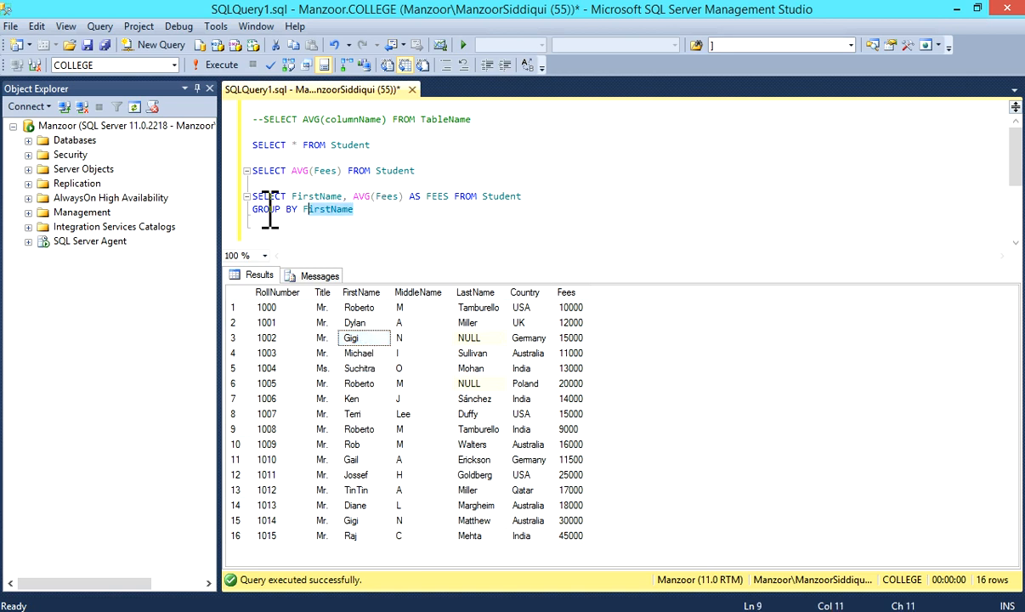
drag(252, 196, 353, 209)
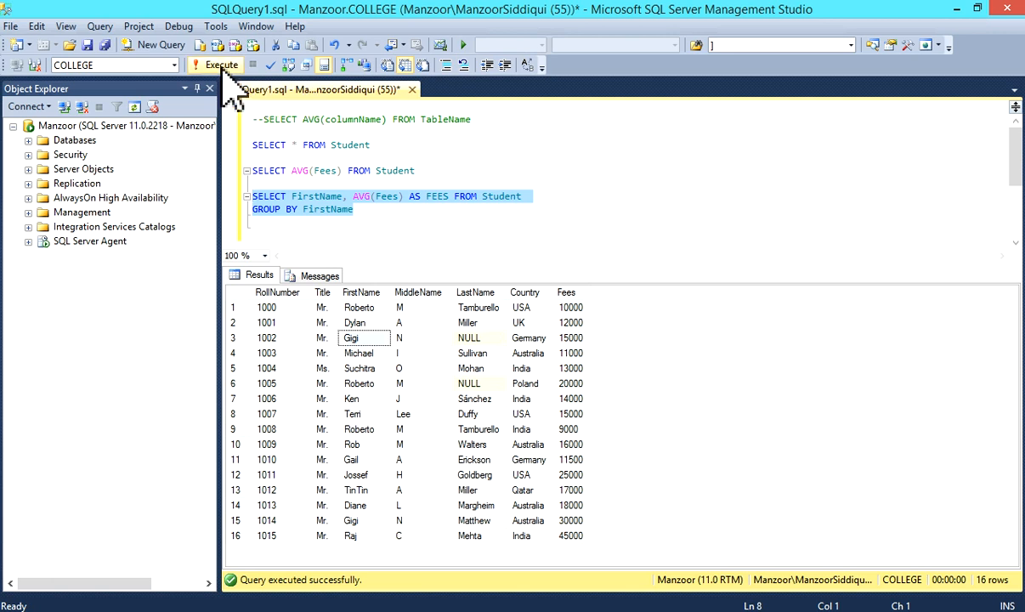
Execute the grouped query and review Diane's 18000 and Gigi's 22500 average fees.
click(221, 64)
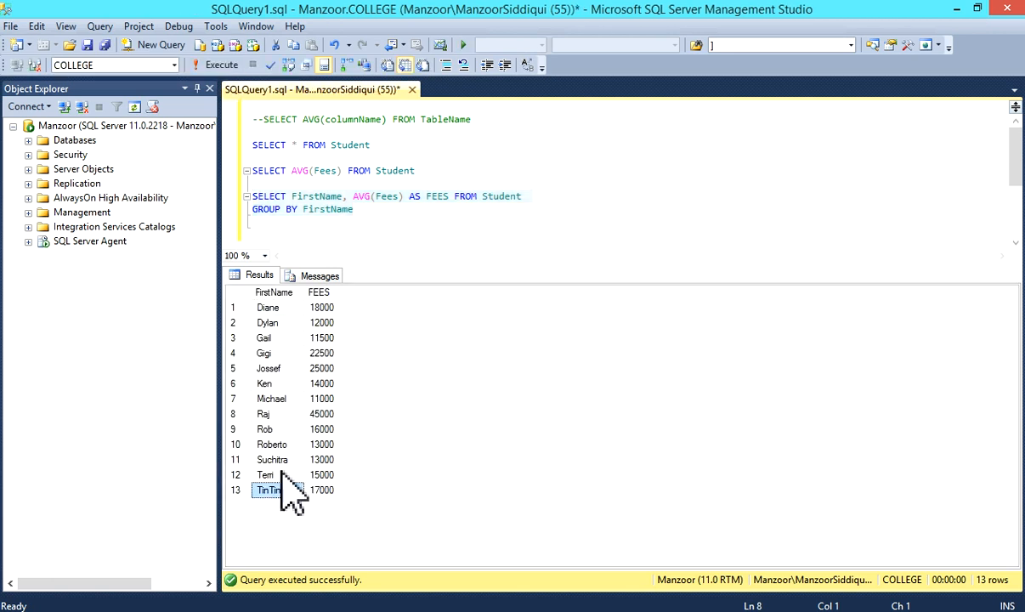
click(273, 293)
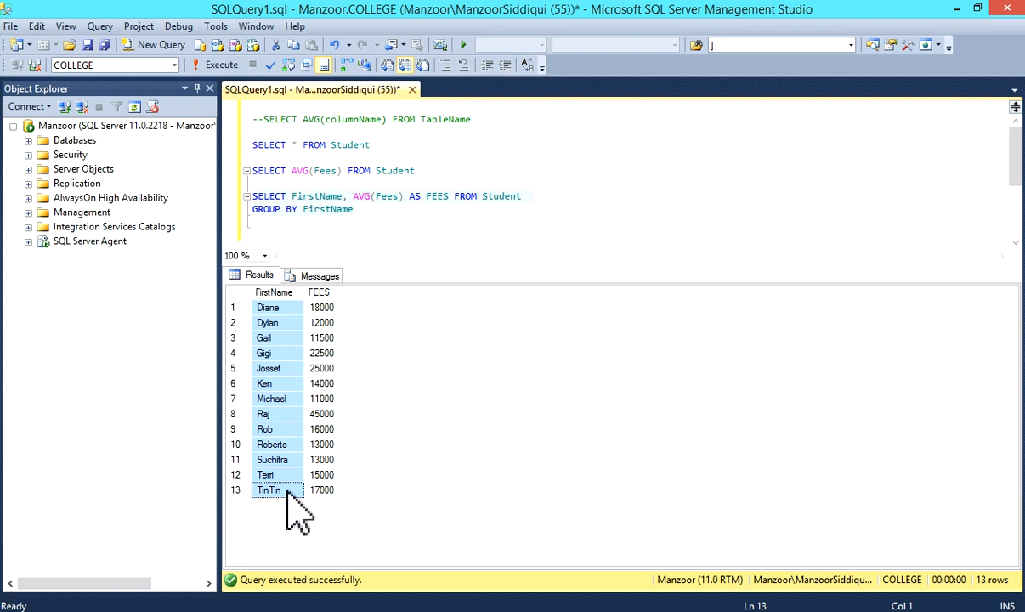
mouse_move(273, 340)
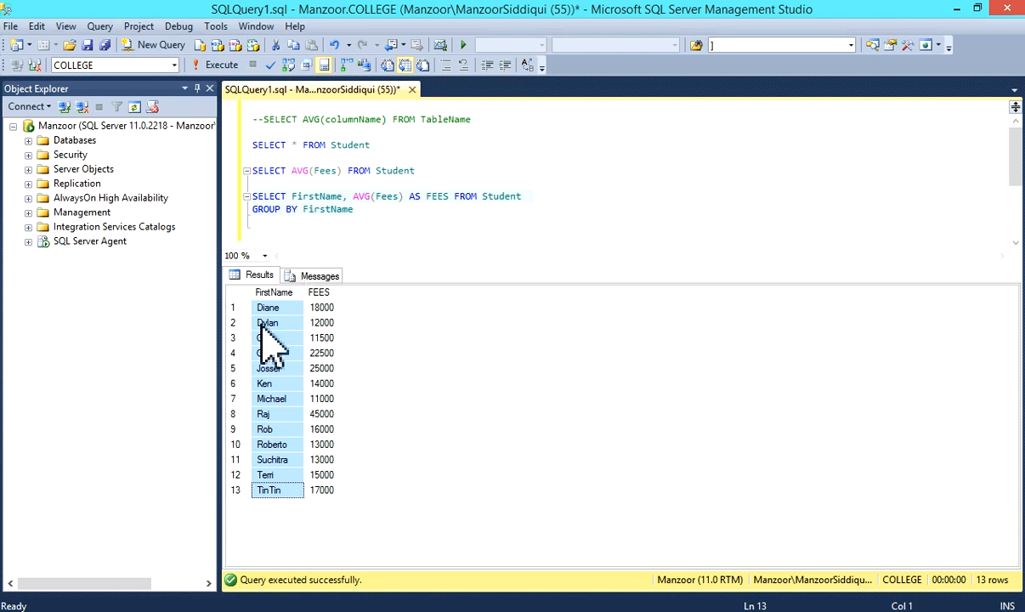
mouse_move(388, 211)
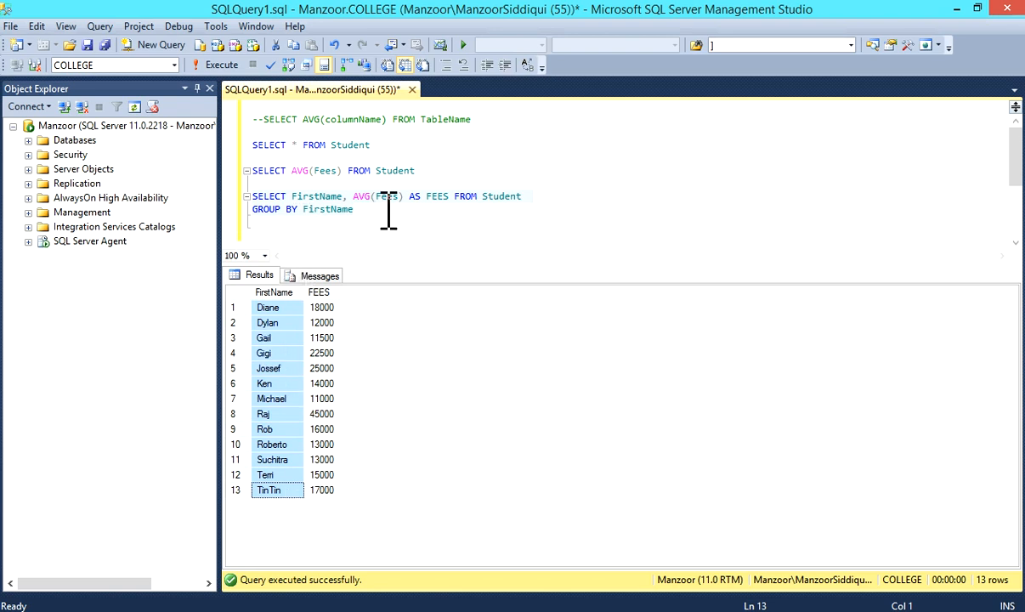
click(321, 306)
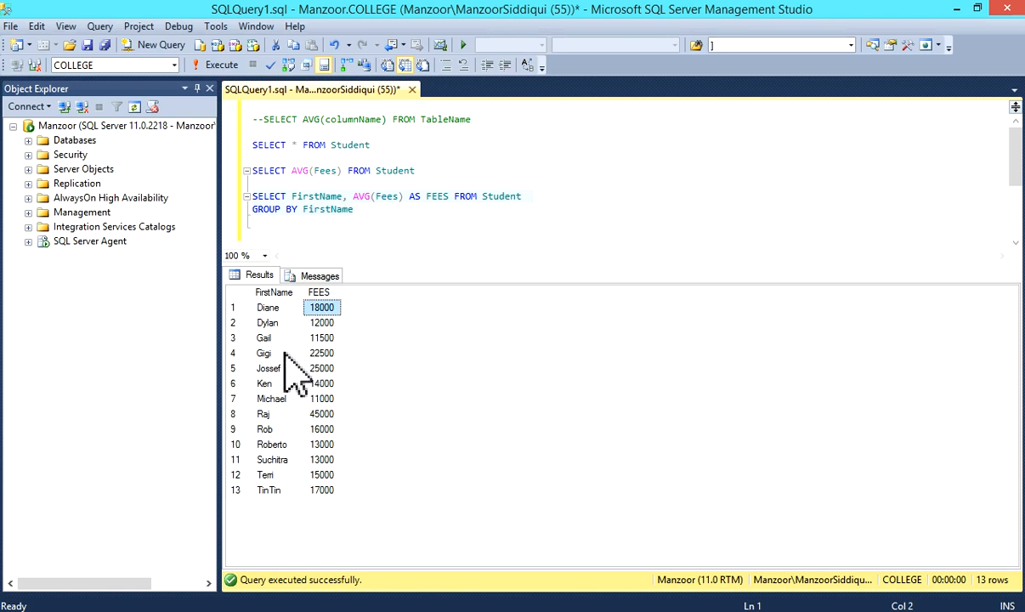
click(321, 351)
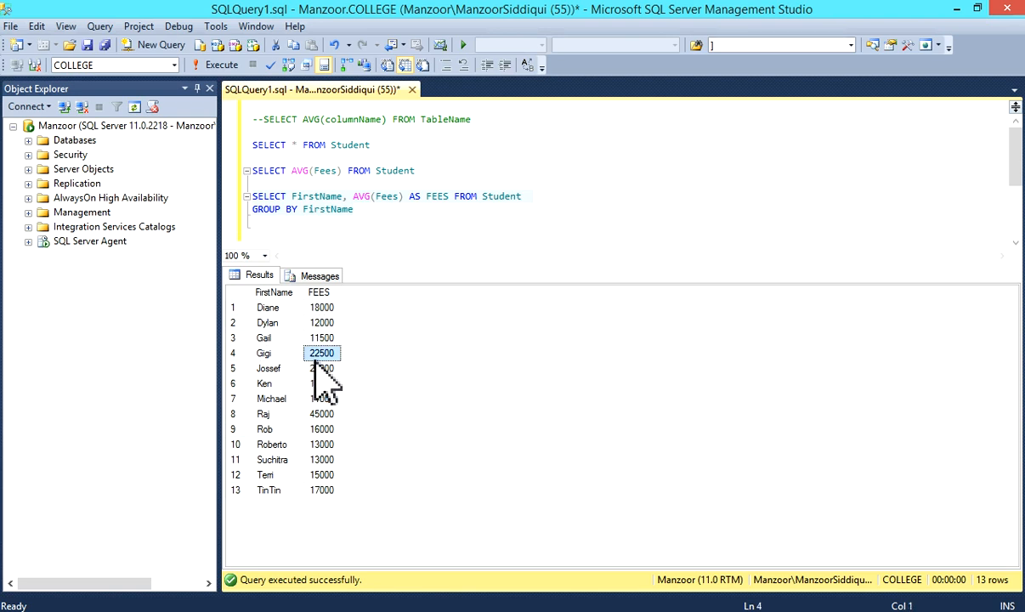
click(263, 352)
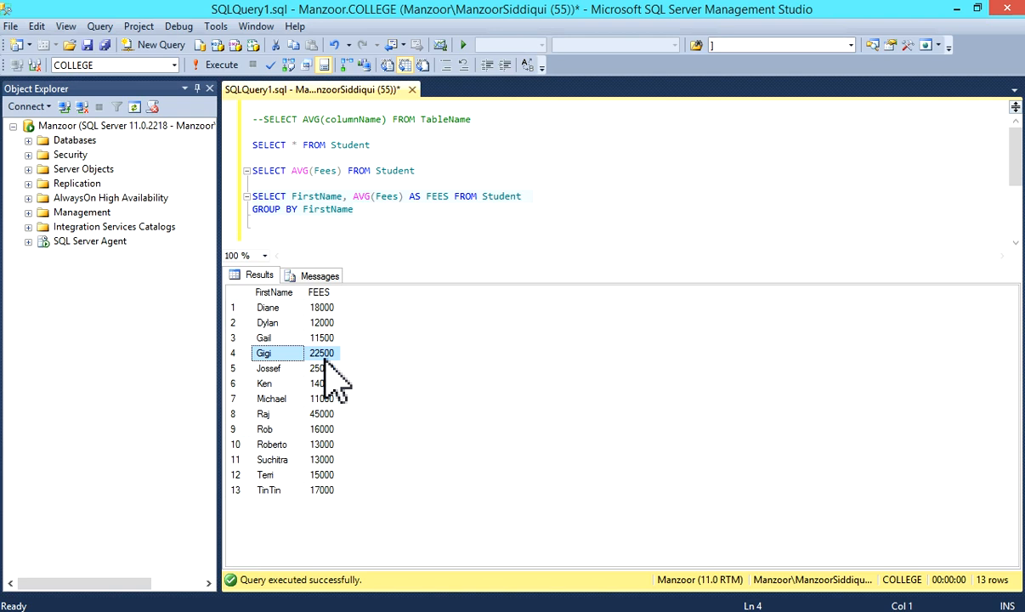
mouse_move(326, 474)
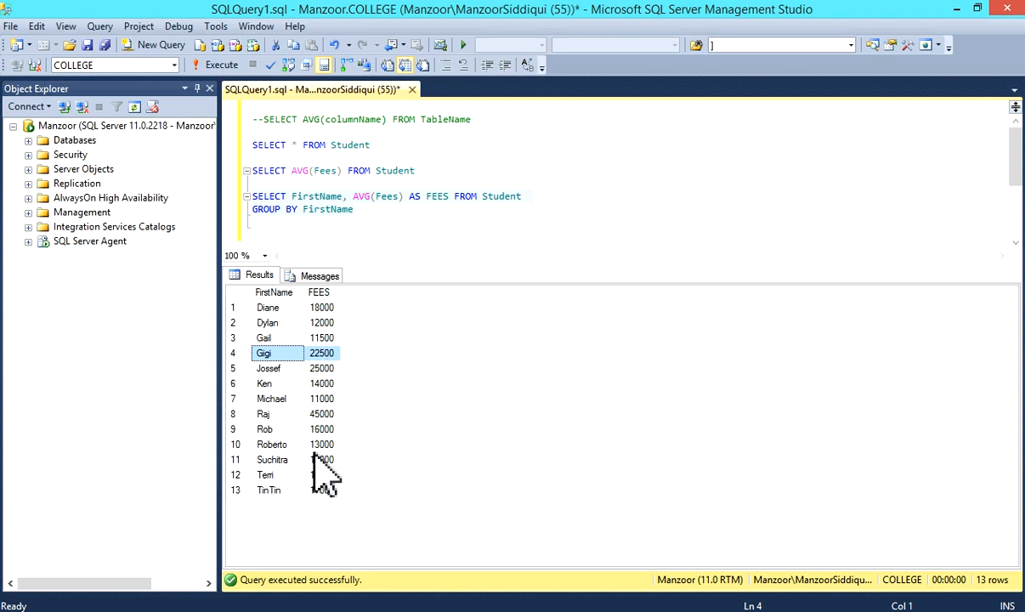
Review Roberto's single grouped row with average fees 13000.
click(322, 444)
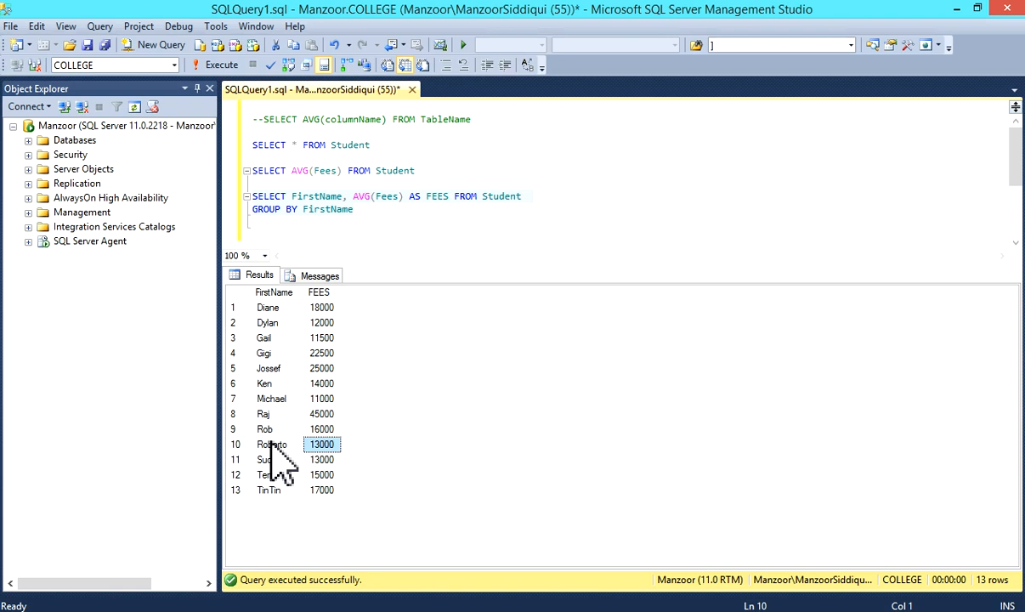
click(272, 443)
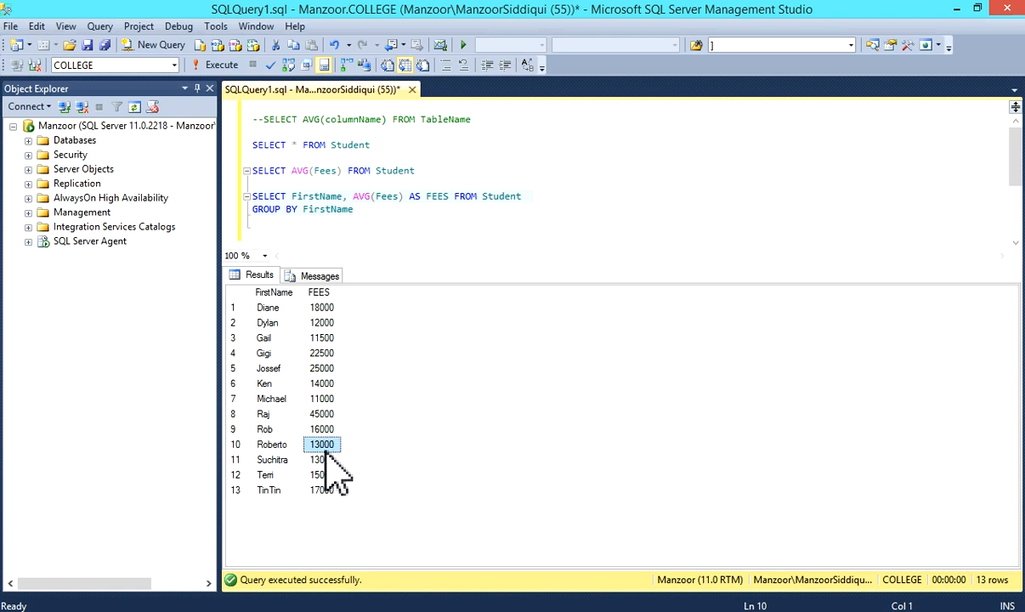
click(272, 444)
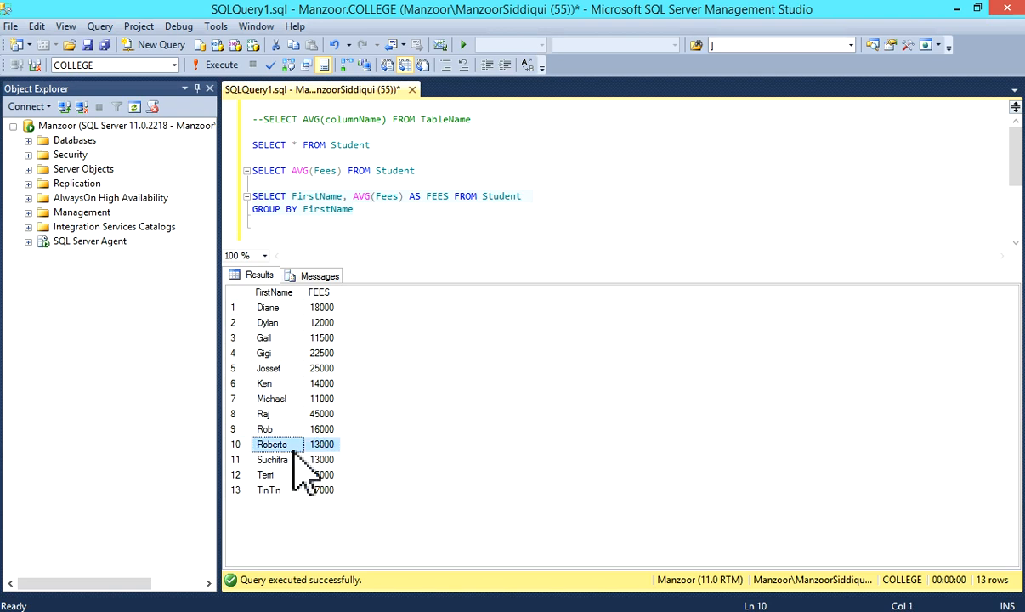
mouse_move(336, 288)
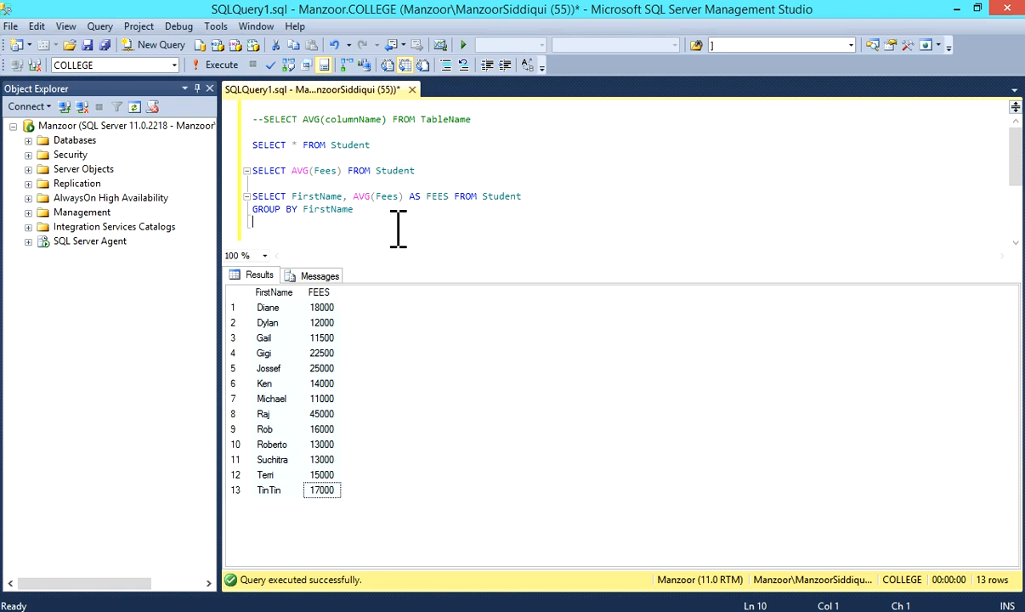
mouse_move(802, 213)
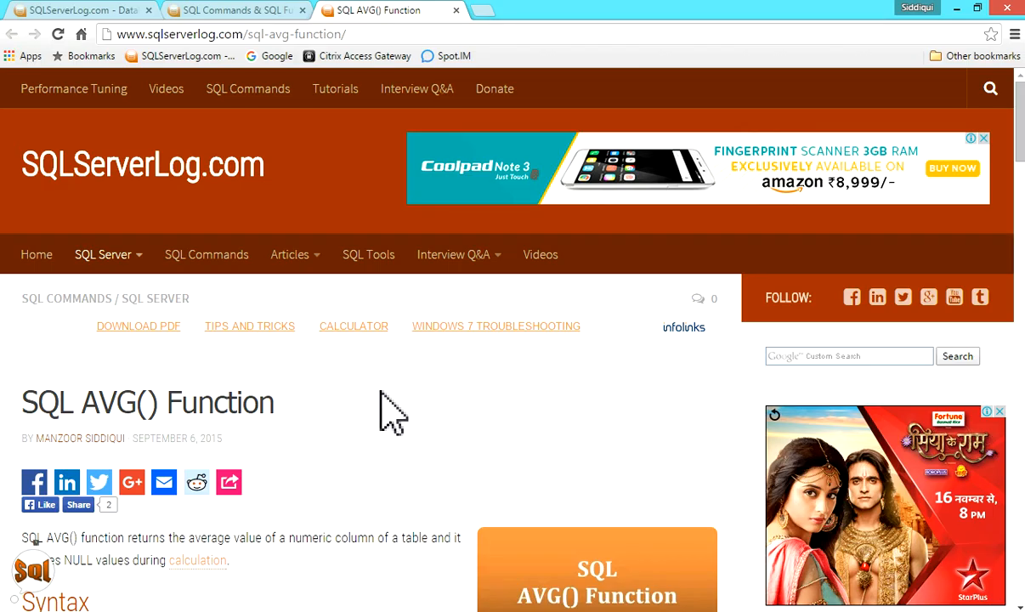
Scroll the SQL AVG() Function article down to its GROUP BY example.
scroll(down, 3)
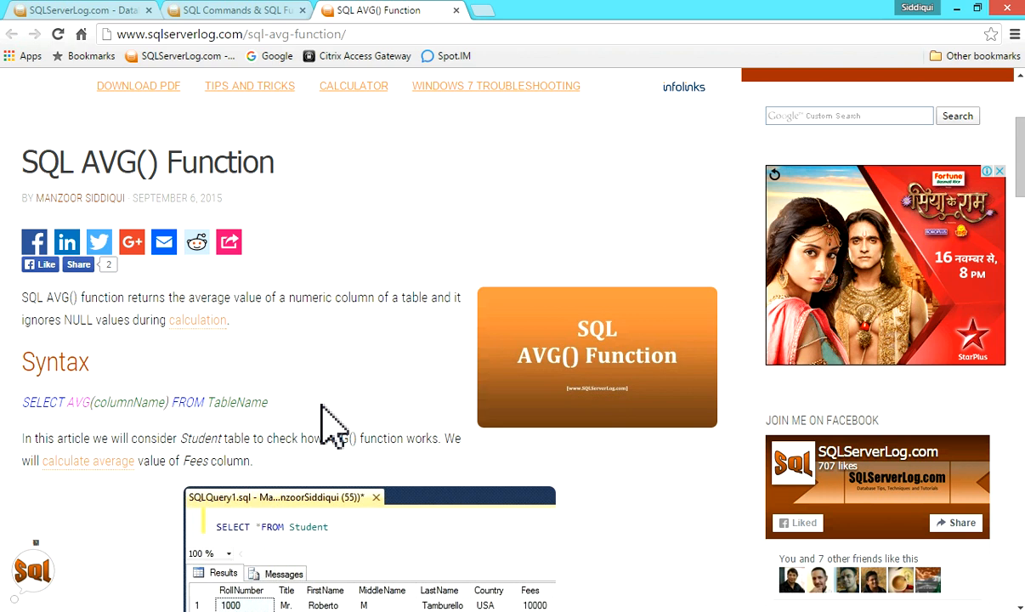
scroll(down, 3)
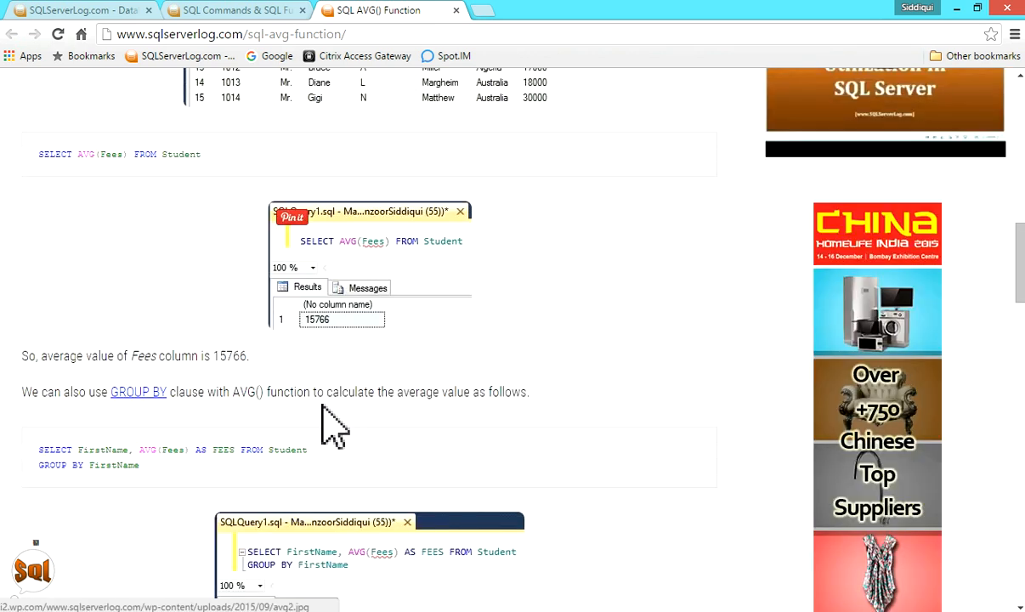